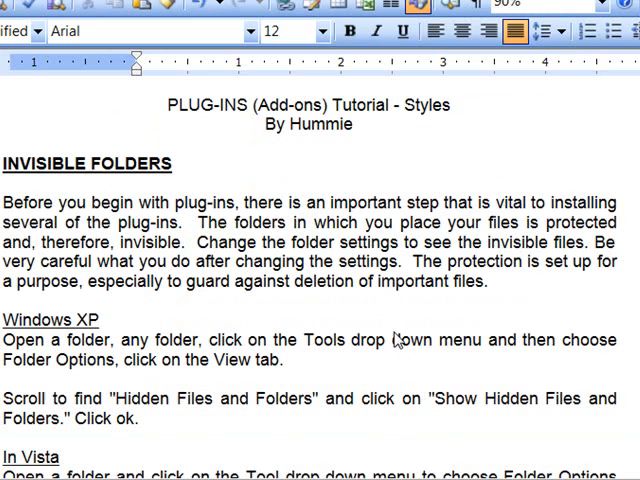
mouse_move(488, 304)
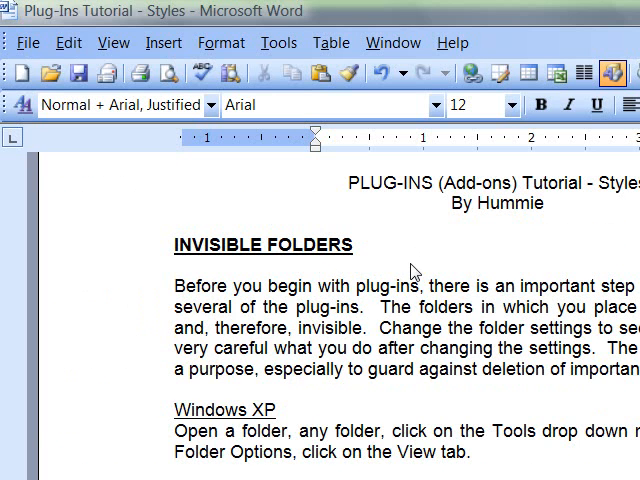
Scroll to the installation section, select the Vista PSE 7 layer styles path line and copy it
scroll(down, 3)
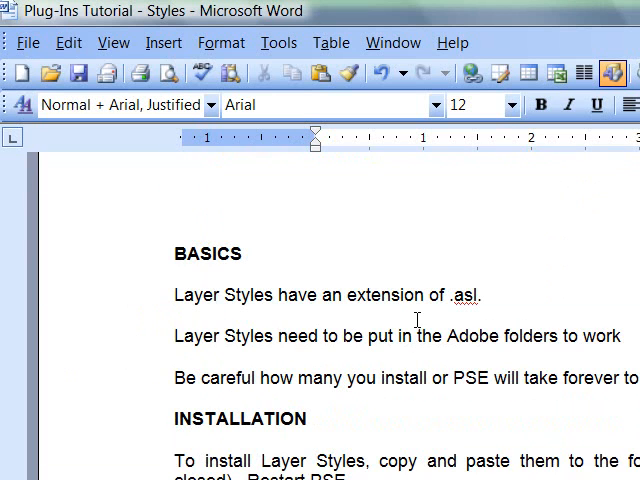
mouse_move(230, 300)
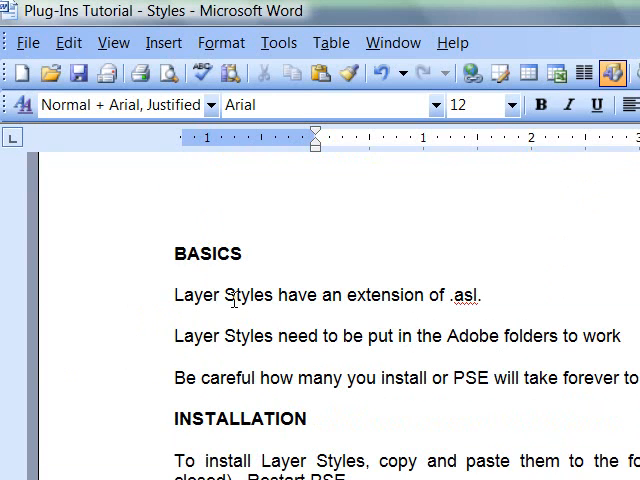
mouse_move(562, 362)
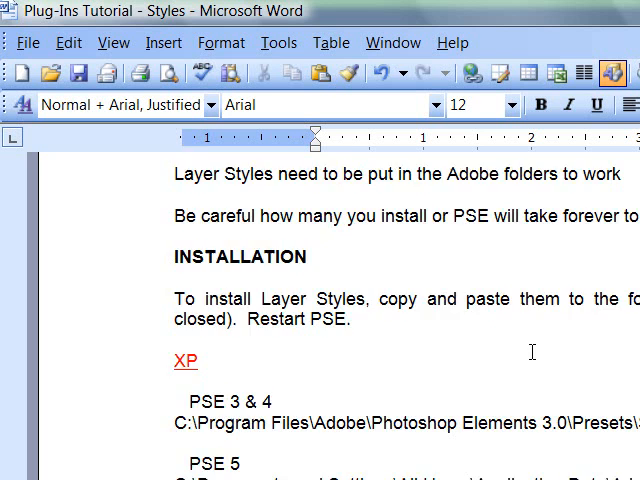
mouse_move(296, 332)
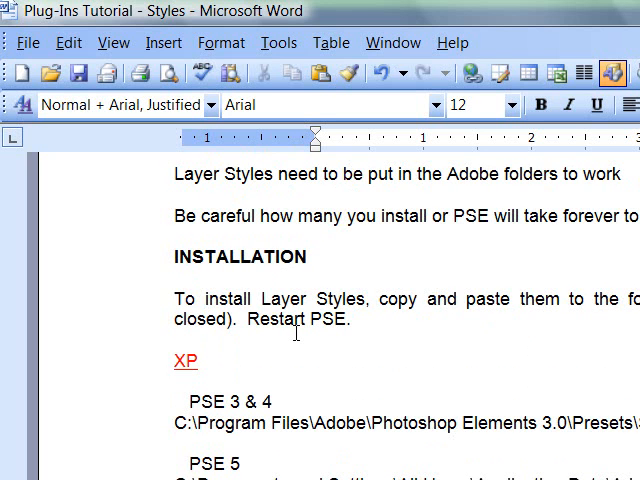
scroll(down, 3)
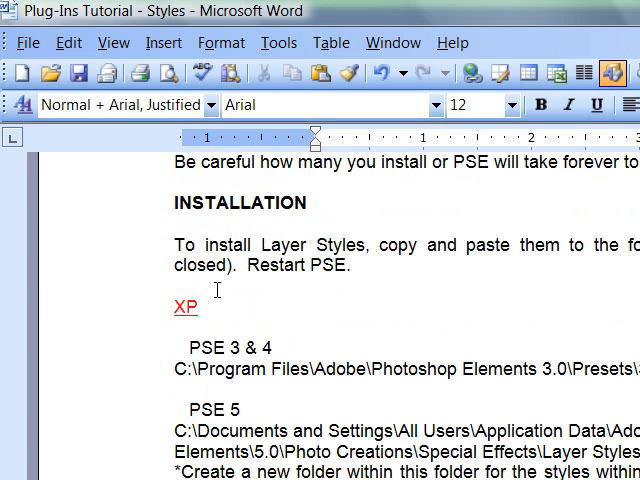
scroll(down, 3)
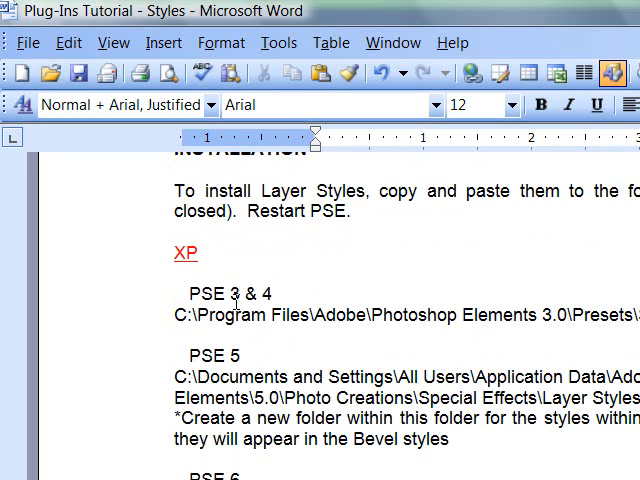
scroll(down, 3)
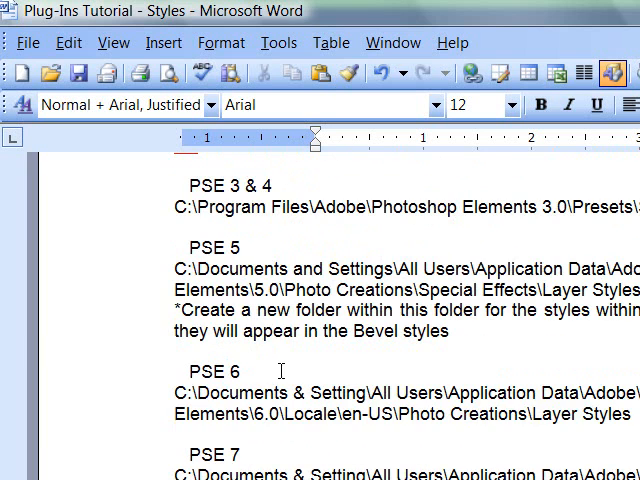
scroll(down, 3)
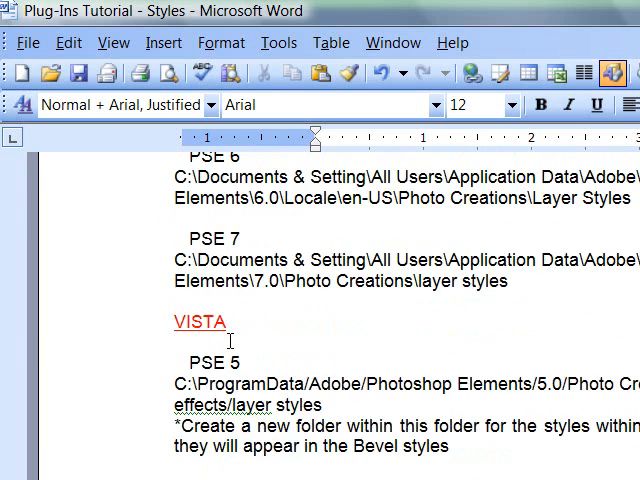
scroll(down, 3)
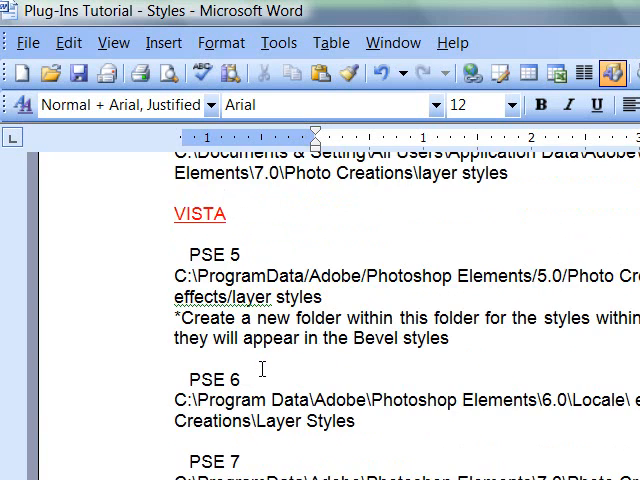
scroll(down, 3)
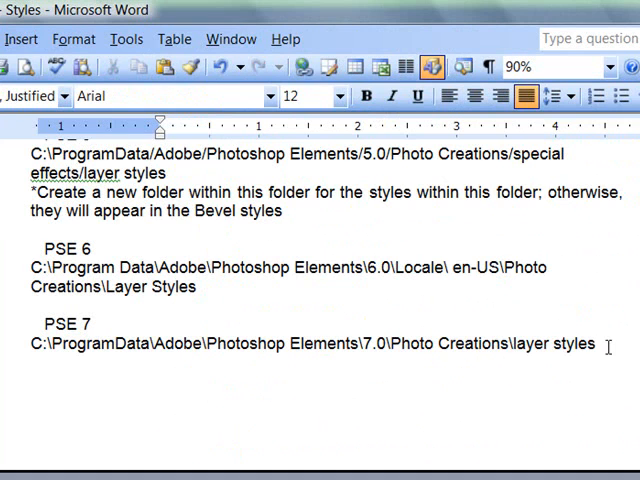
drag(148, 344, 596, 344)
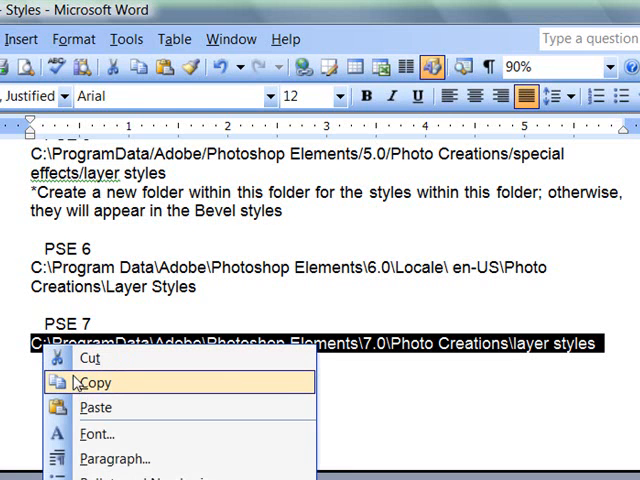
click(96, 382)
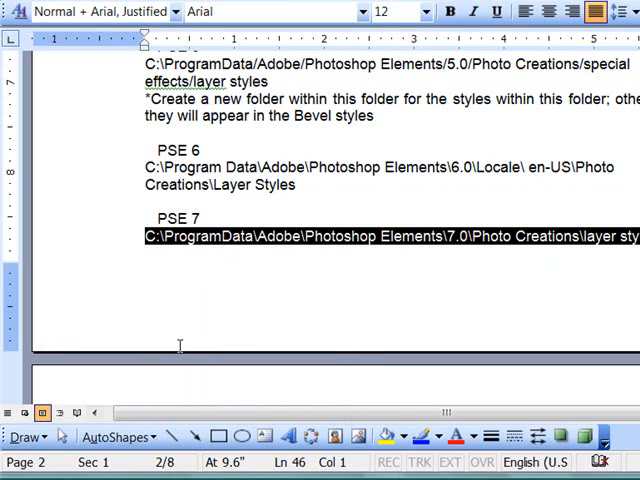
Paste the path into the address bar and show the Photo Creations layer styles folder with its ASL and XML files
click(10, 470)
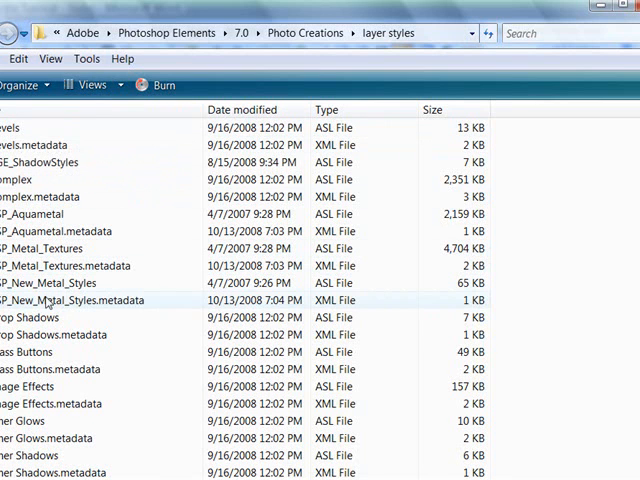
click(210, 334)
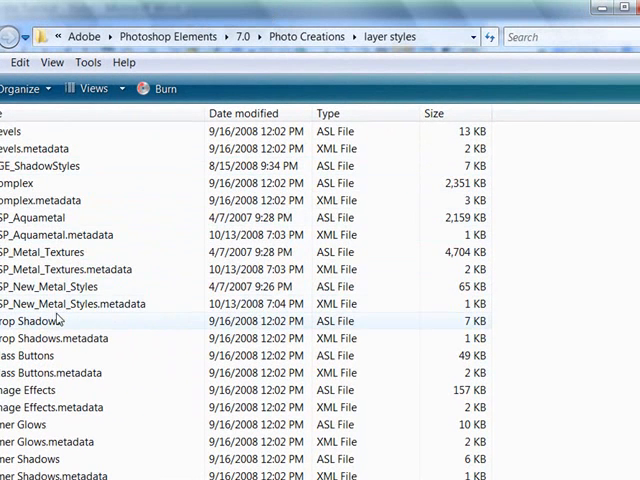
mouse_move(178, 432)
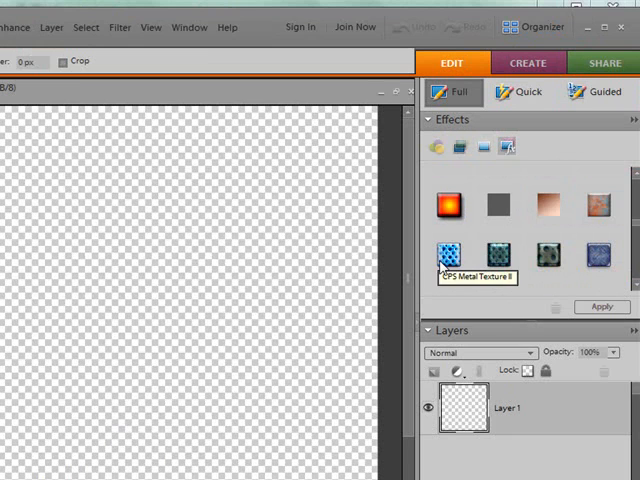
mouse_move(512, 148)
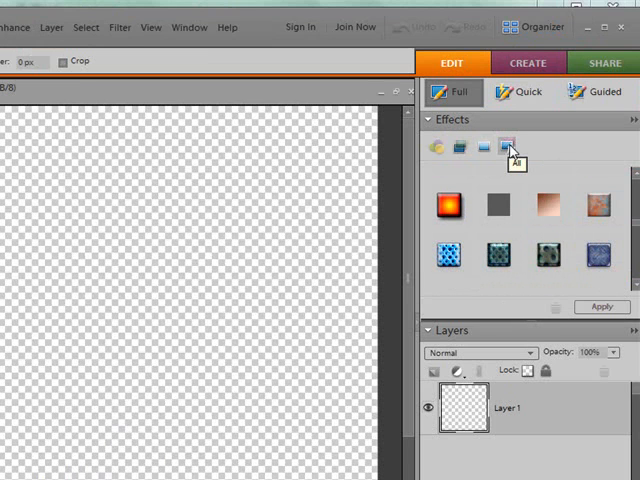
Switch the Effects panel through the Photo Effects and Filters categories before the layer styles
click(508, 148)
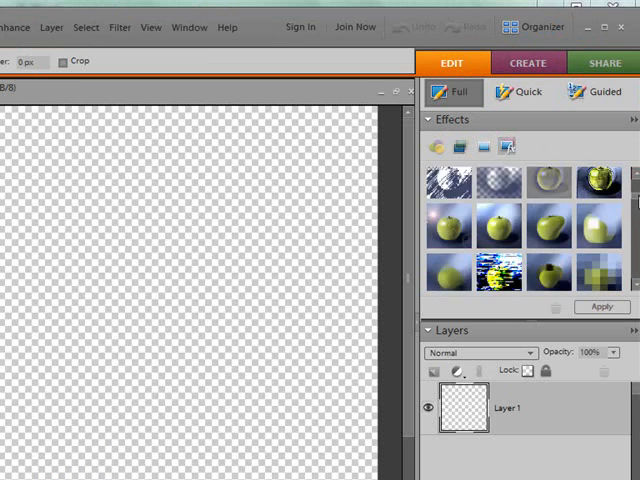
click(508, 148)
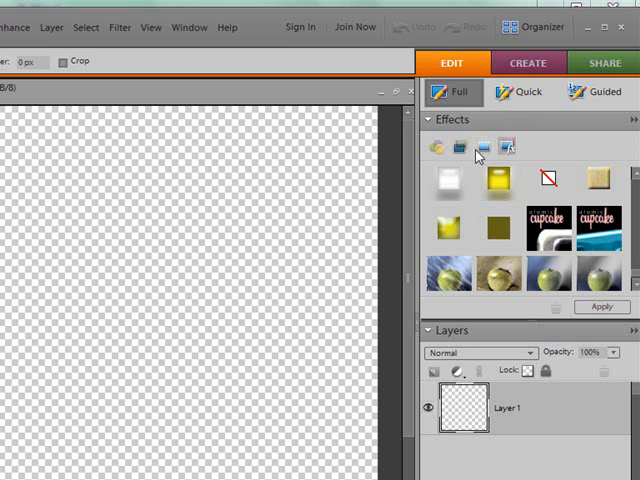
mouse_move(460, 148)
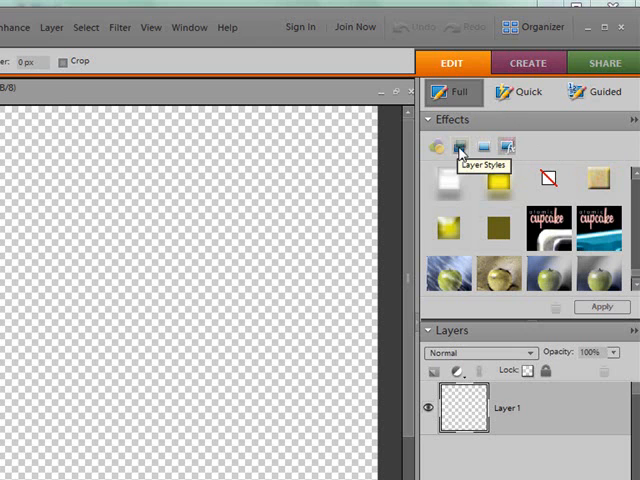
mouse_move(456, 152)
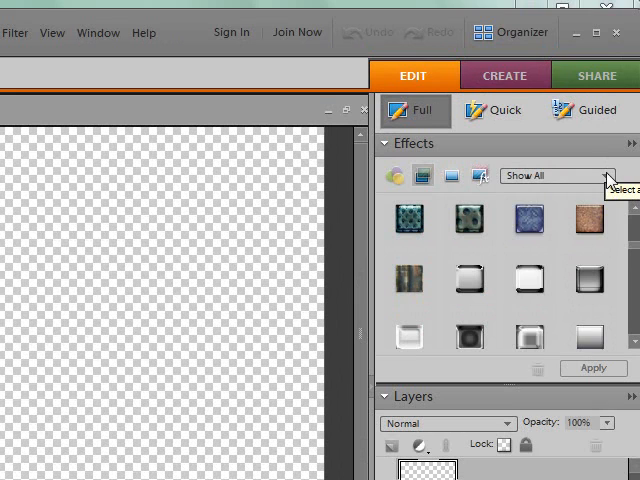
Filter the layer styles to the CPSMetal category and scroll its metal texture thumbnails
click(556, 176)
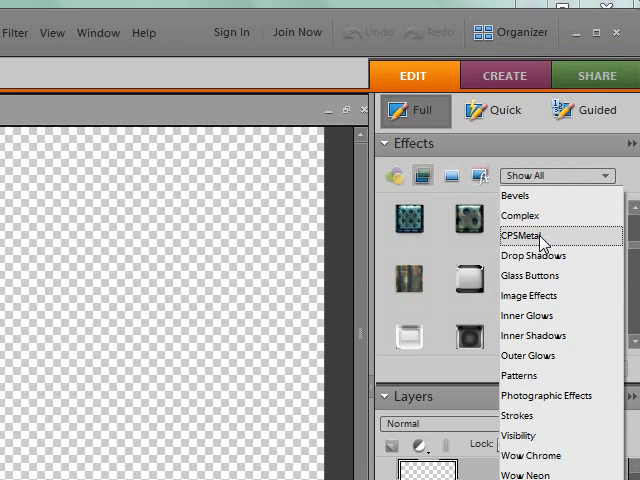
click(524, 236)
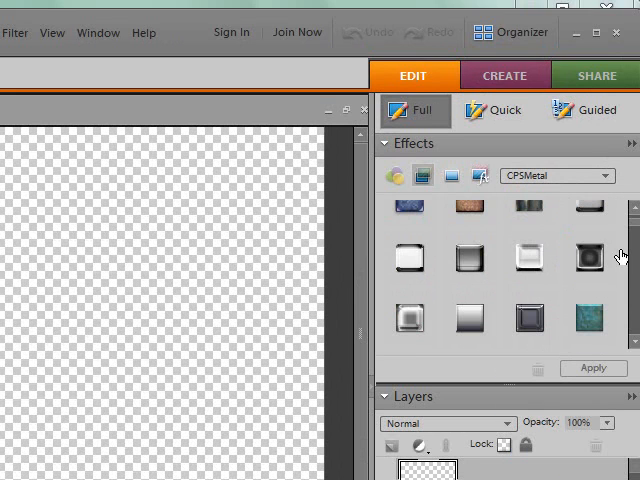
scroll(down, 3)
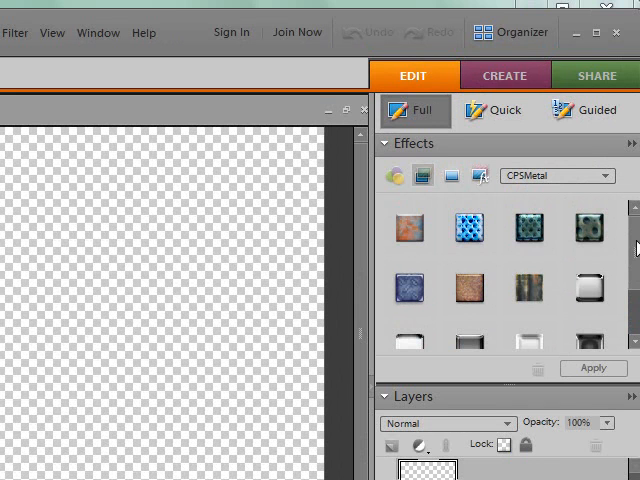
mouse_move(596, 48)
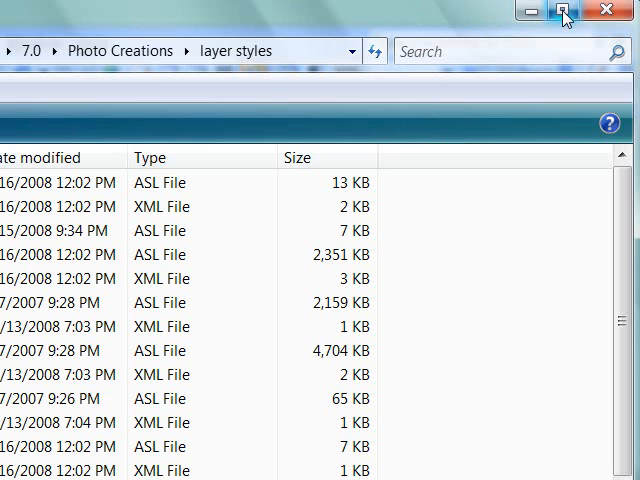
Maximize the layer styles folder window and copy the Wow Neon.metadata file
click(564, 12)
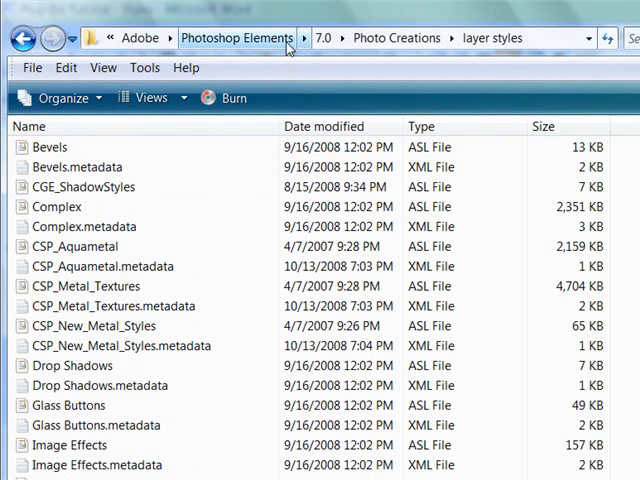
mouse_move(84, 226)
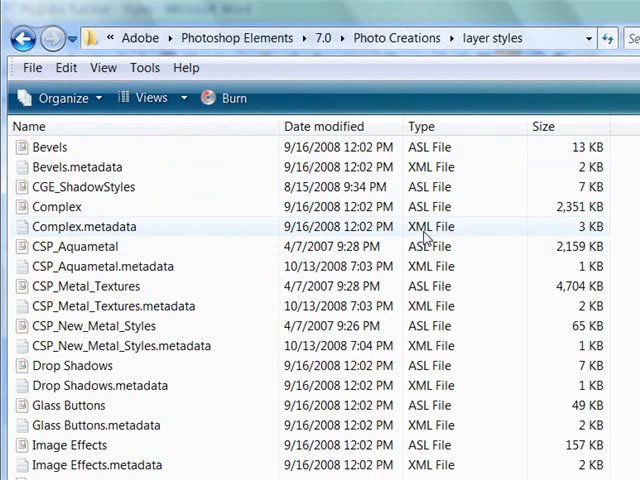
mouse_move(104, 232)
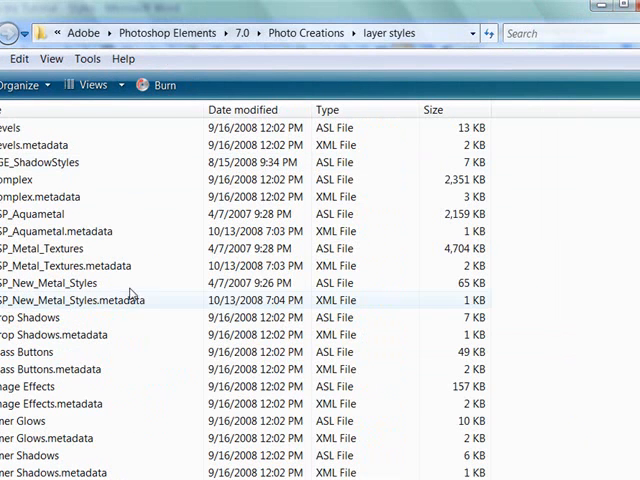
scroll(down, 3)
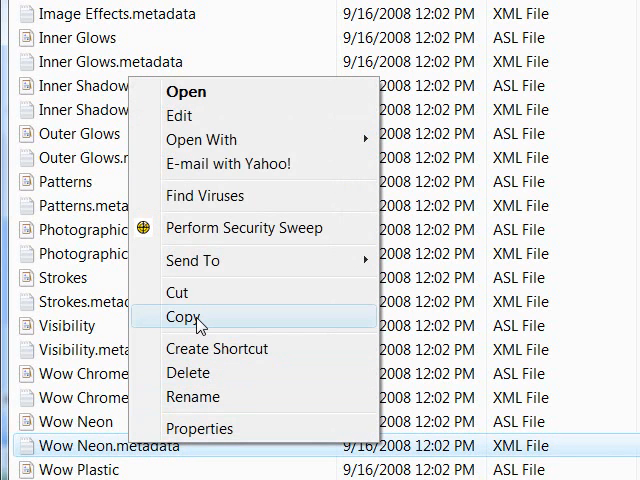
click(188, 316)
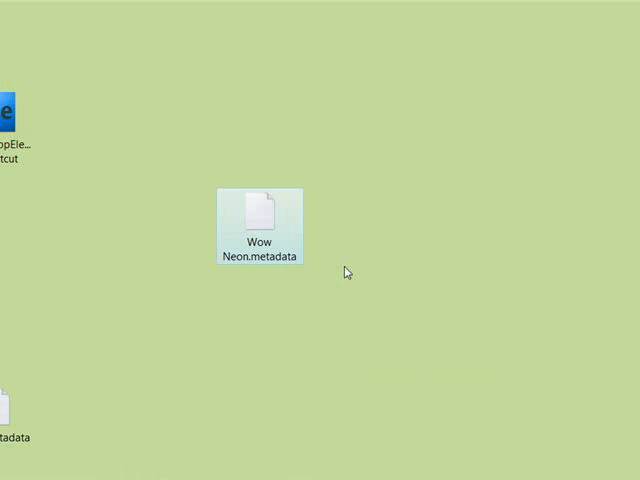
mouse_move(260, 222)
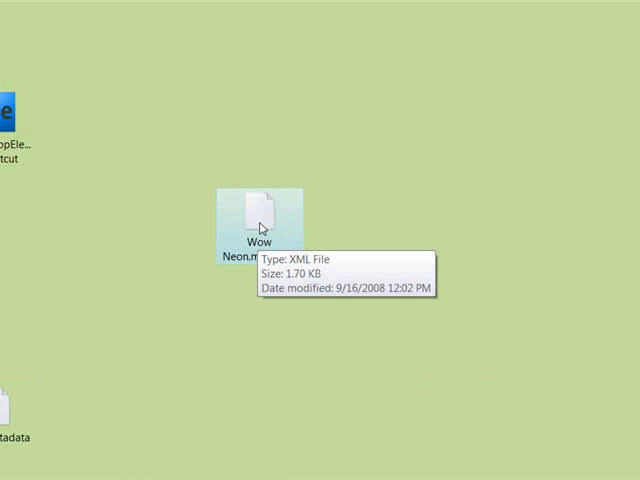
Bring up the context menu on the pasted Wow Neon metadata copy to open it with WordPad
right_click(258, 210)
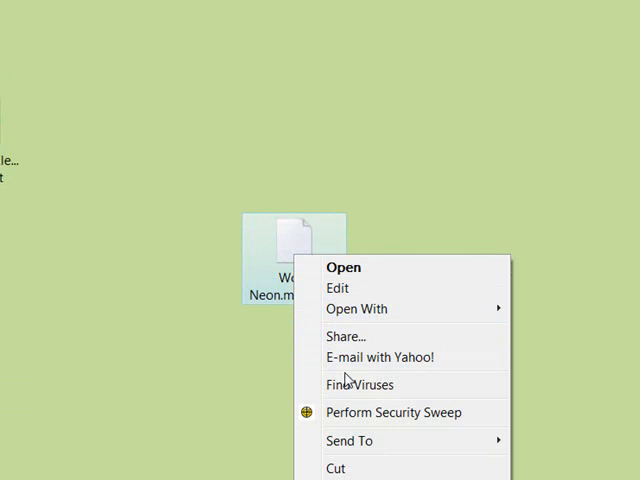
mouse_move(356, 308)
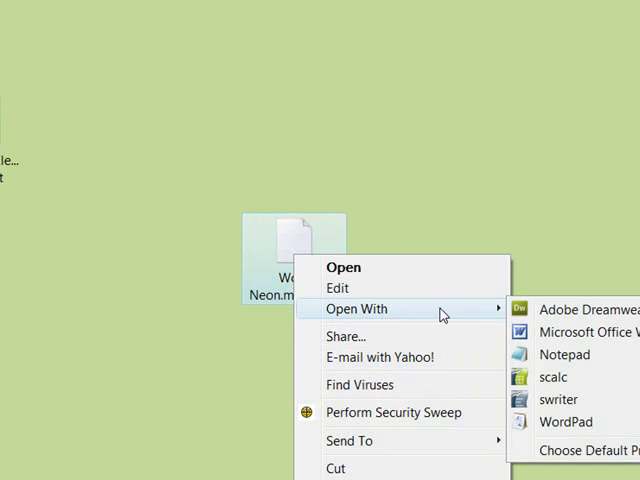
mouse_move(564, 420)
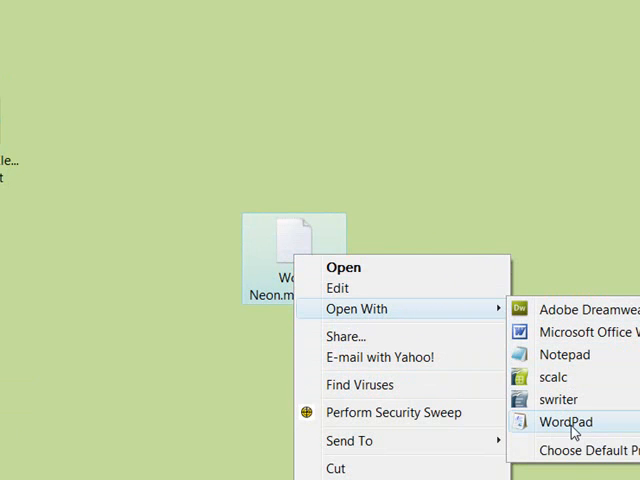
mouse_move(576, 452)
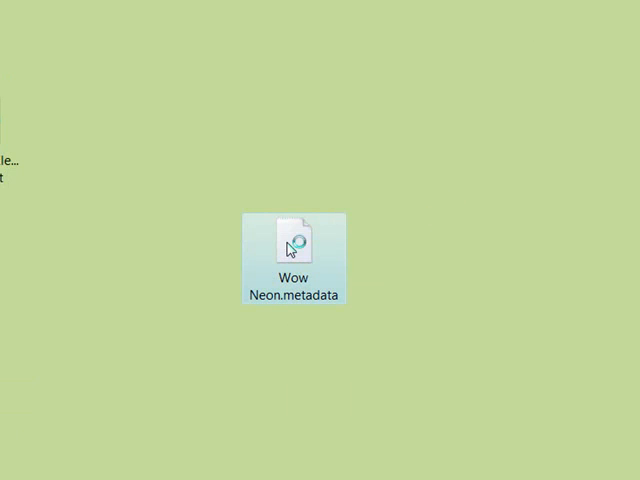
Edit the metadata in WordPad so the category reads Metal=Metal instead of Wow Neon, then save and close it
double_click(290, 244)
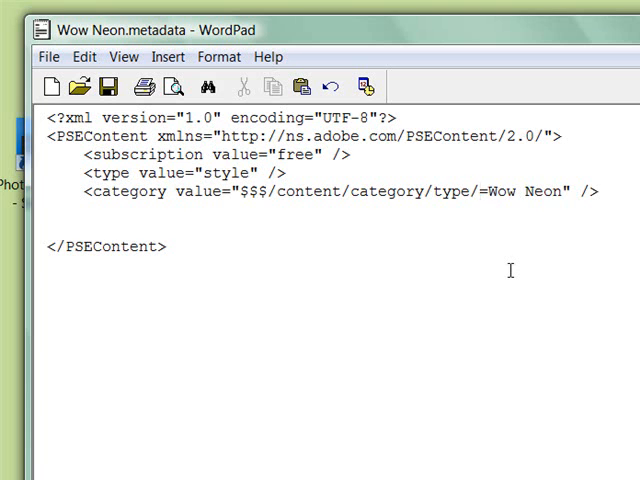
text(Metal)
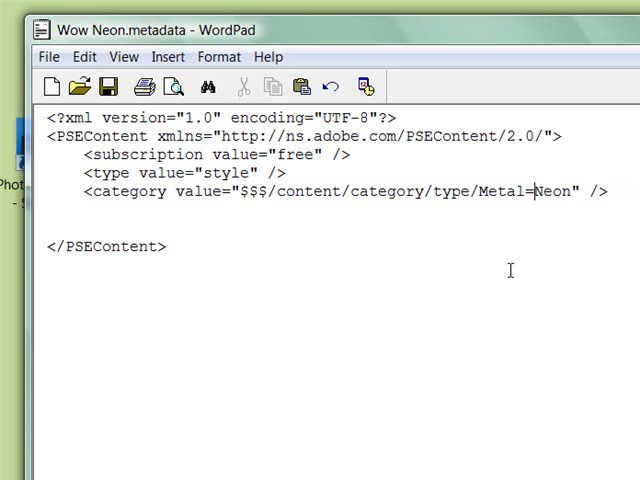
text(Metal)
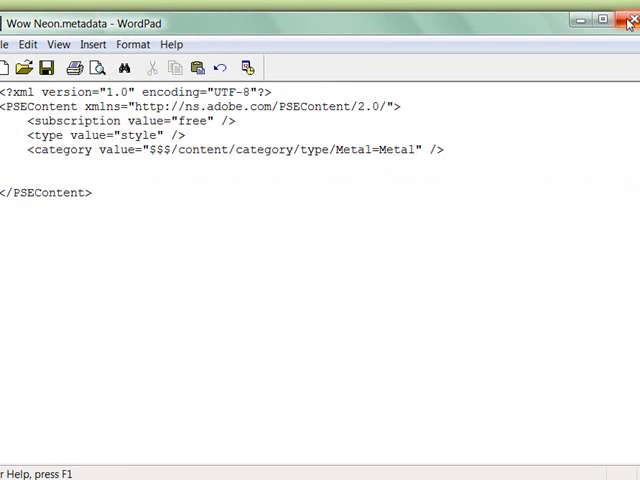
click(632, 20)
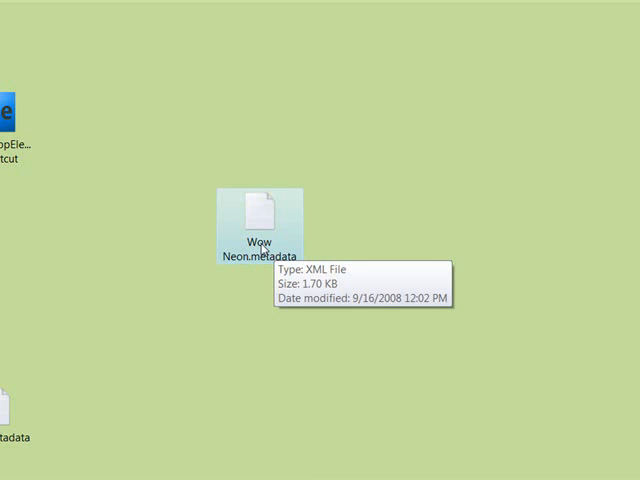
mouse_move(284, 232)
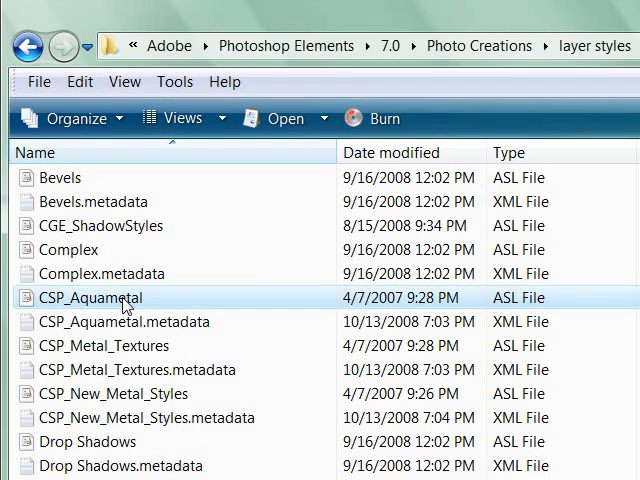
Rename the desktop file CSP_Aquametal.metadata after the style file, cut it and return to the layer styles folder
click(90, 296)
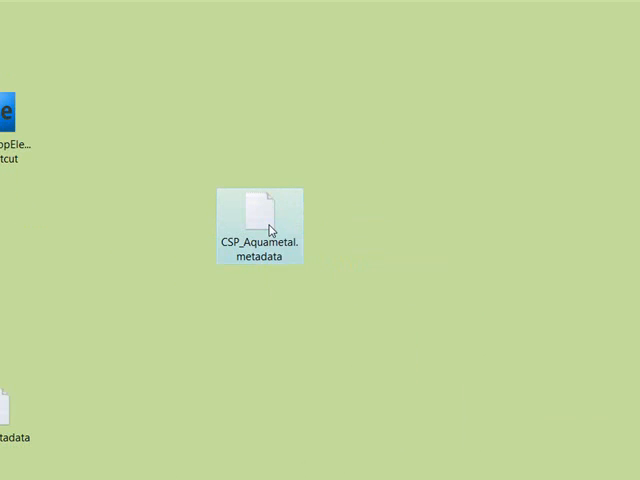
right_click(262, 210)
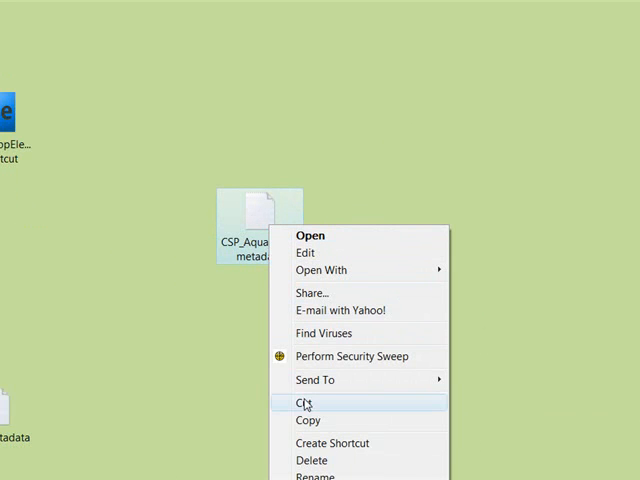
click(304, 404)
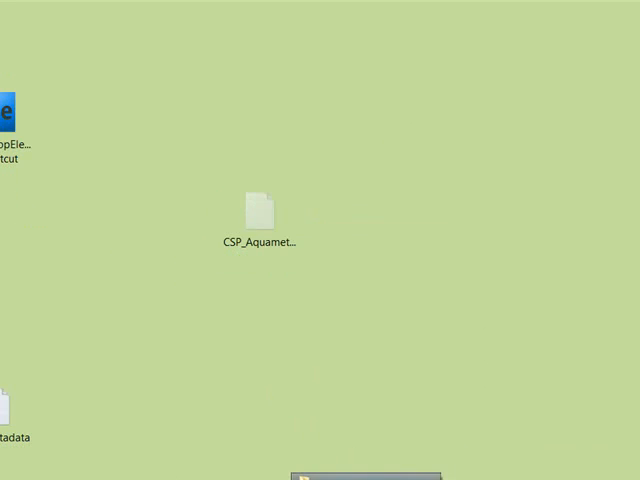
double_click(258, 210)
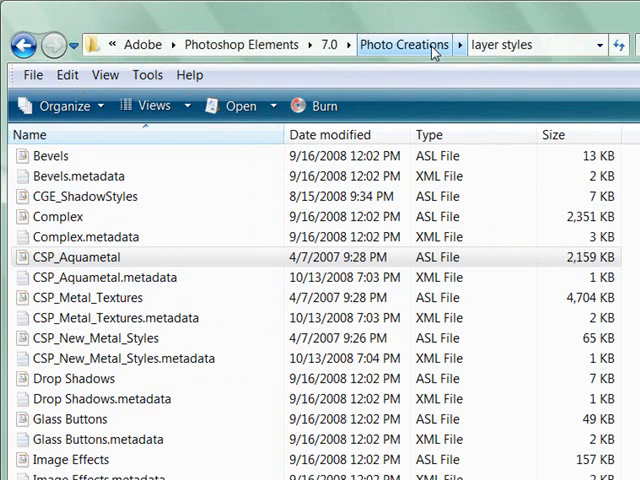
mouse_move(330, 44)
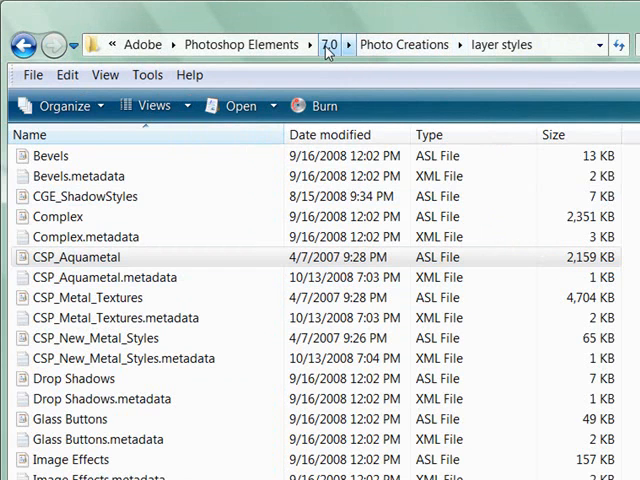
Go up to Photoshop Elements 7.0, into Locale > en_US, and select MediaDatabase.db3 to view its details
click(328, 44)
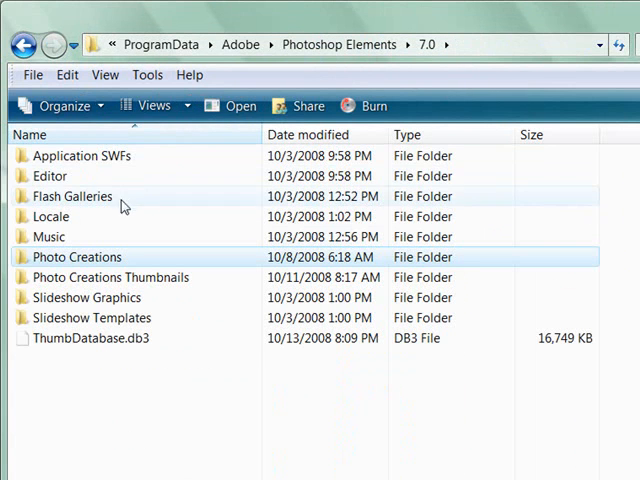
double_click(48, 216)
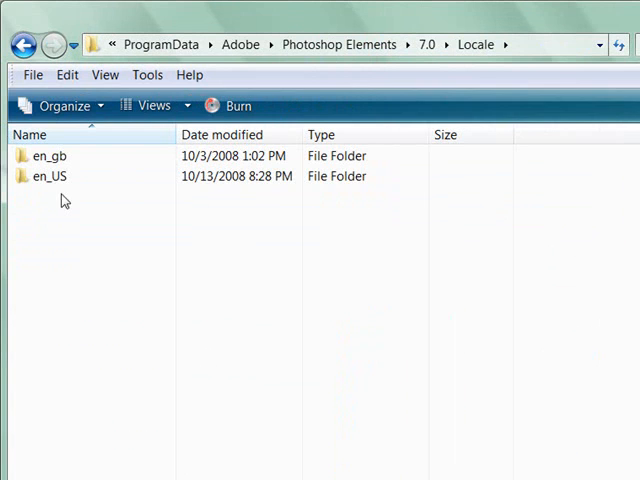
double_click(48, 176)
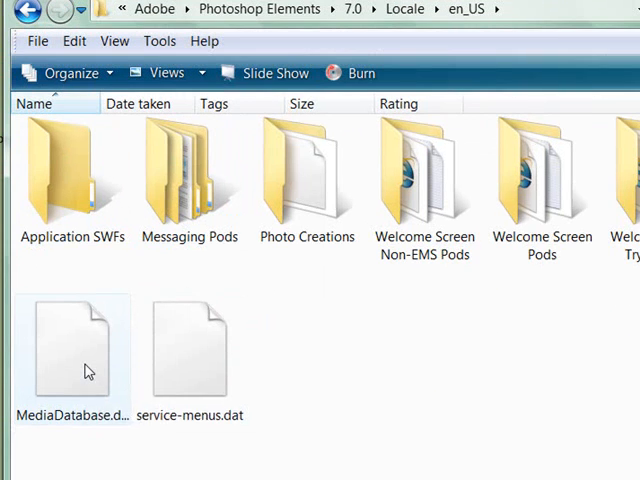
click(72, 344)
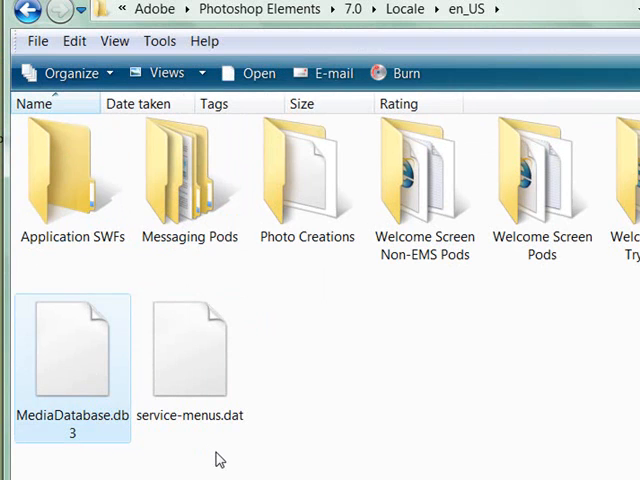
mouse_move(68, 388)
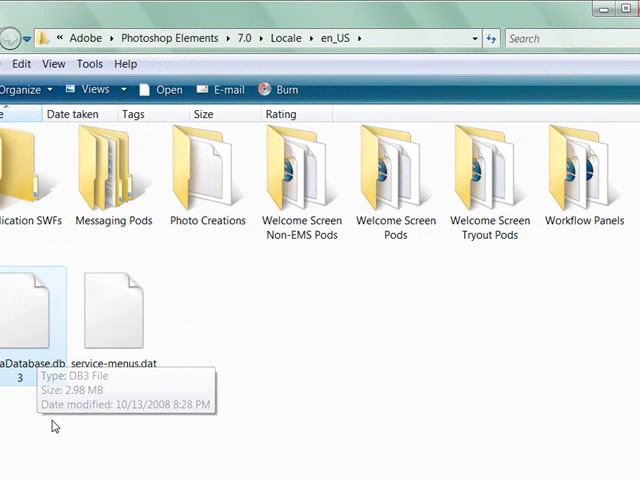
mouse_move(56, 428)
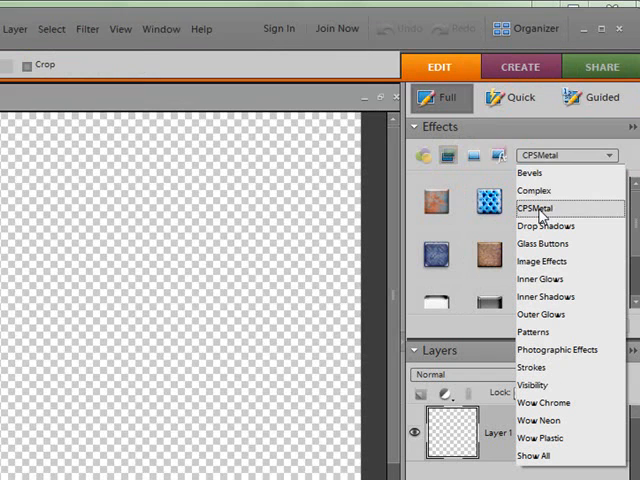
mouse_move(530, 172)
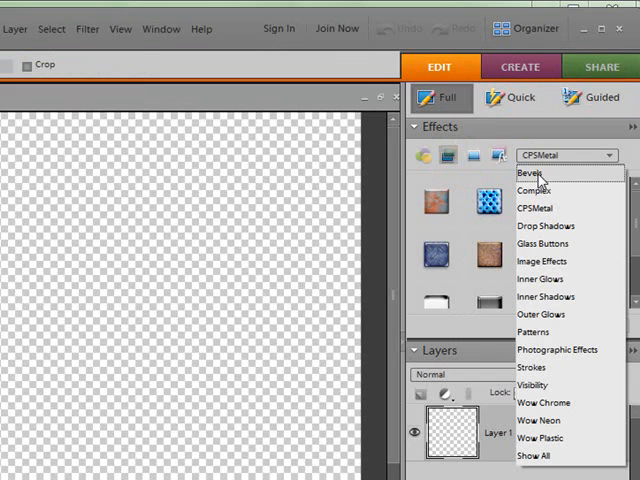
mouse_move(528, 440)
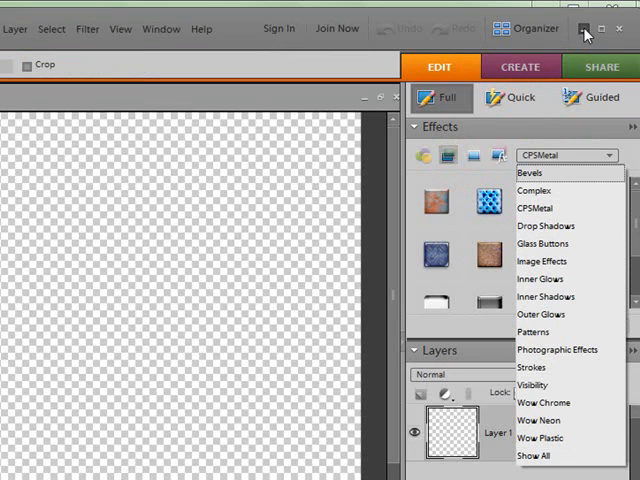
mouse_move(460, 28)
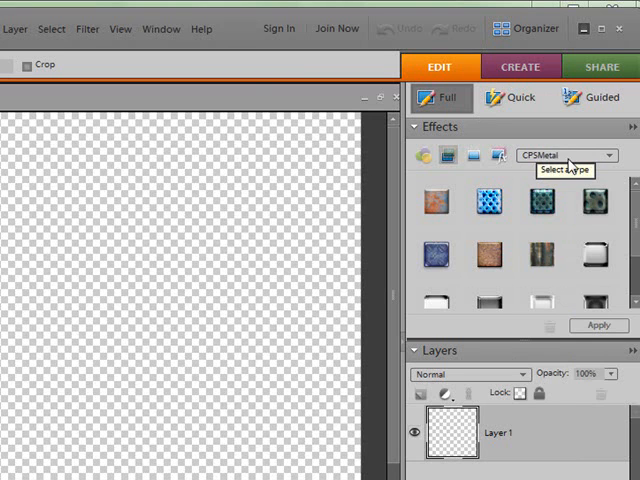
mouse_move(618, 212)
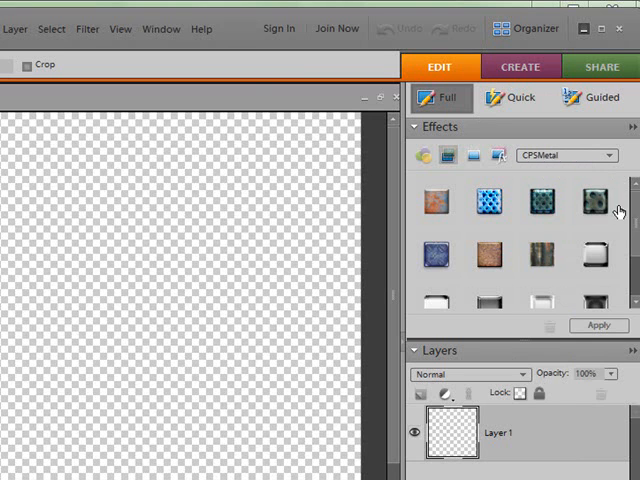
mouse_move(624, 210)
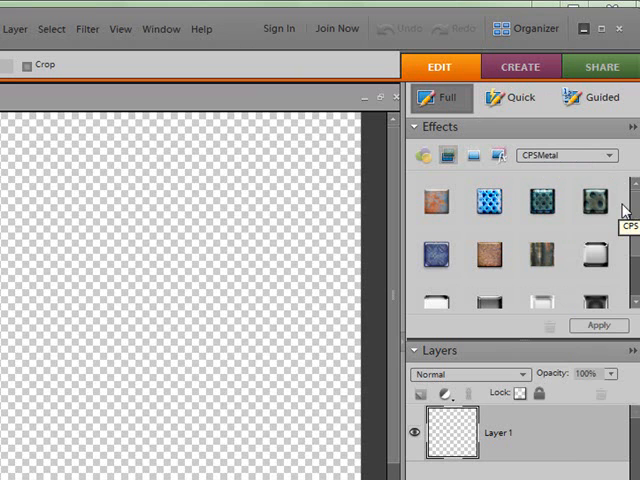
mouse_move(622, 212)
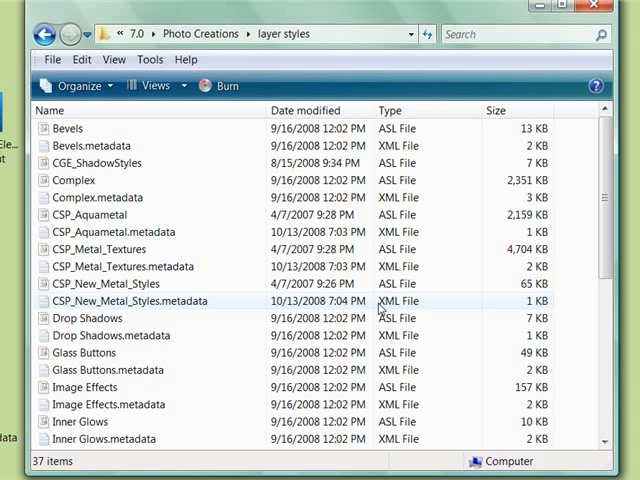
mouse_move(132, 232)
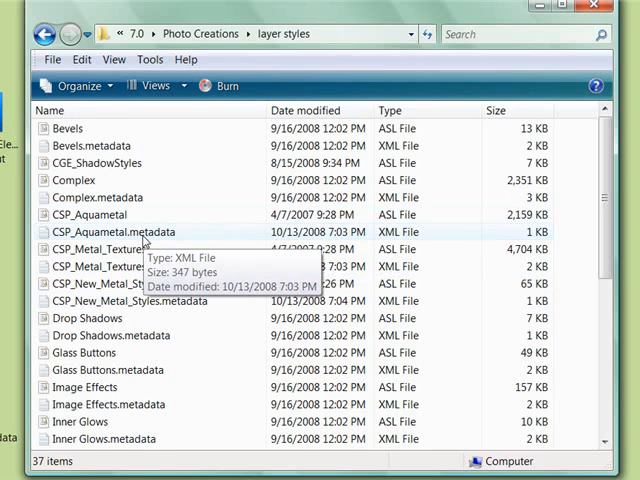
Scroll through the layer styles folder listing the CSP style files with their metadata files
scroll(down, 3)
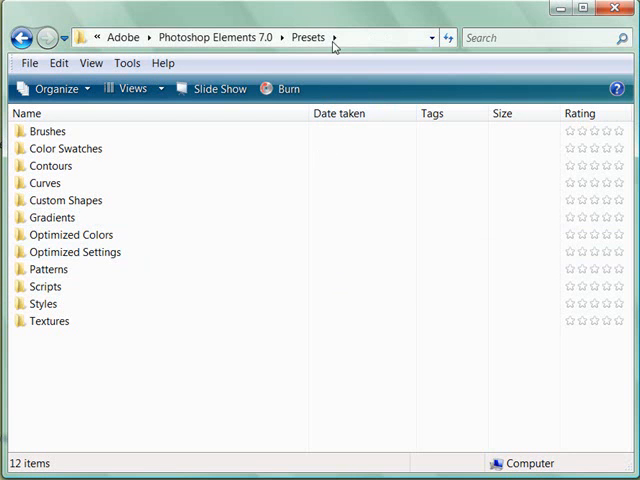
mouse_move(44, 304)
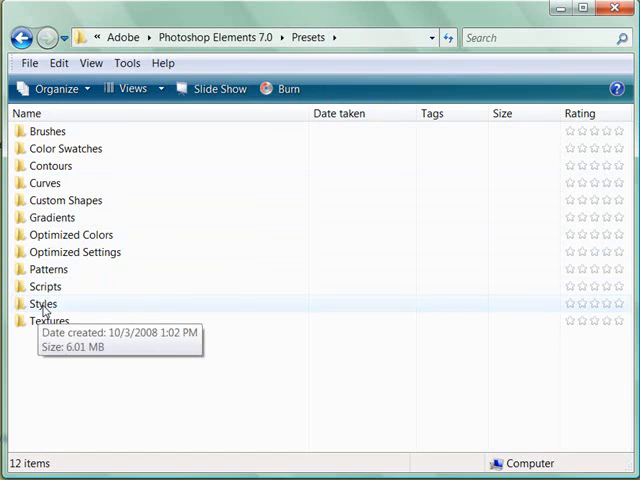
Open the Presets Styles folder so CSP_Aquametal appears among the ASL style files
double_click(44, 304)
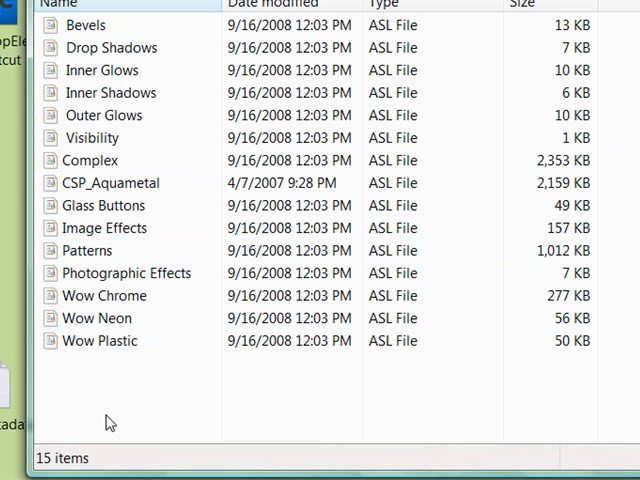
mouse_move(144, 188)
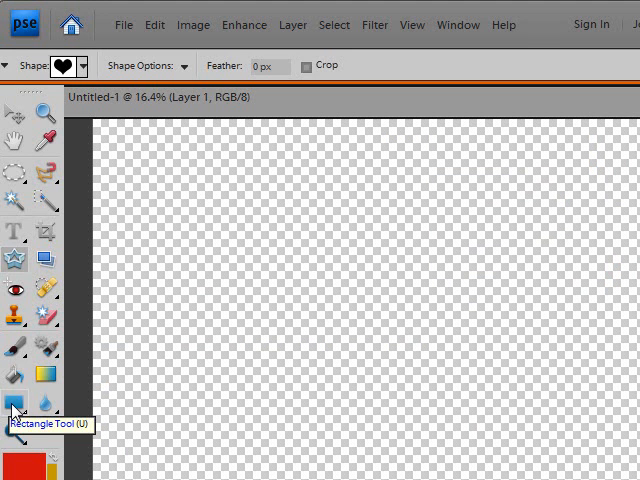
With the Custom Shape tool, draw a heart filled with the CSP_Aquametal style
click(14, 410)
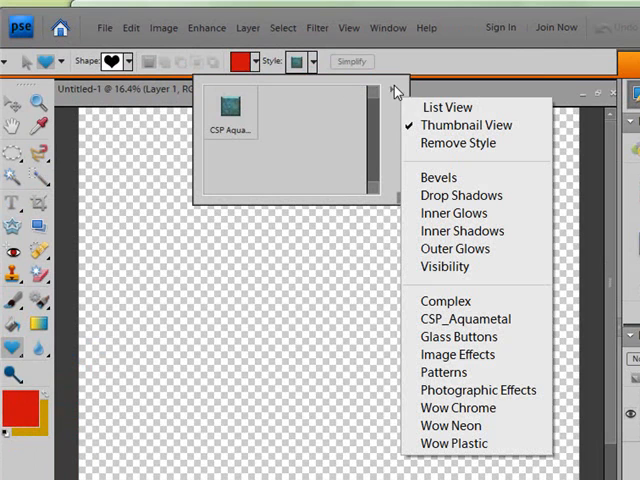
mouse_move(444, 108)
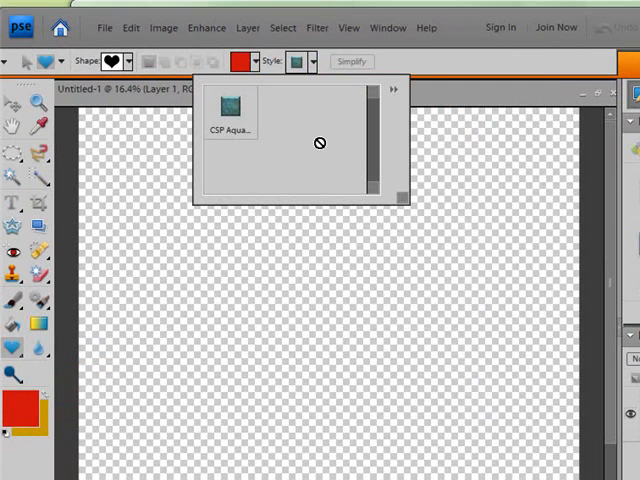
click(304, 60)
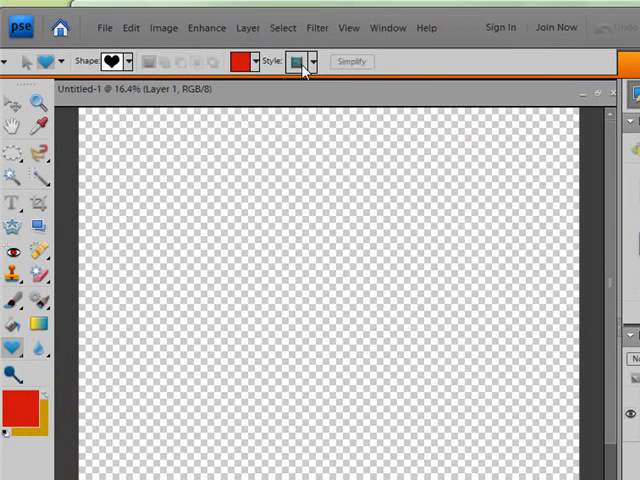
drag(220, 196, 370, 320)
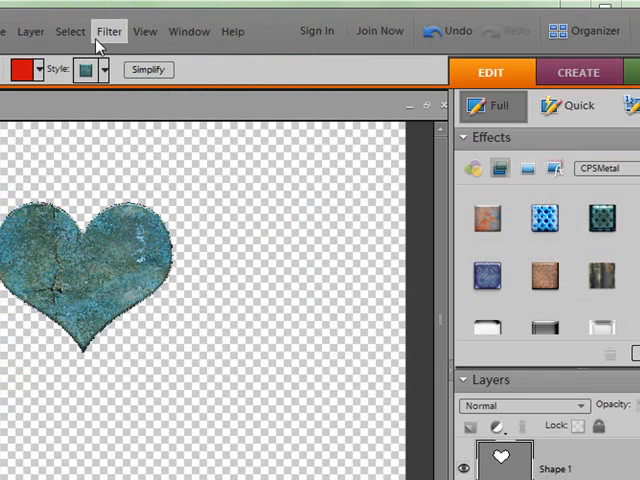
mouse_move(576, 308)
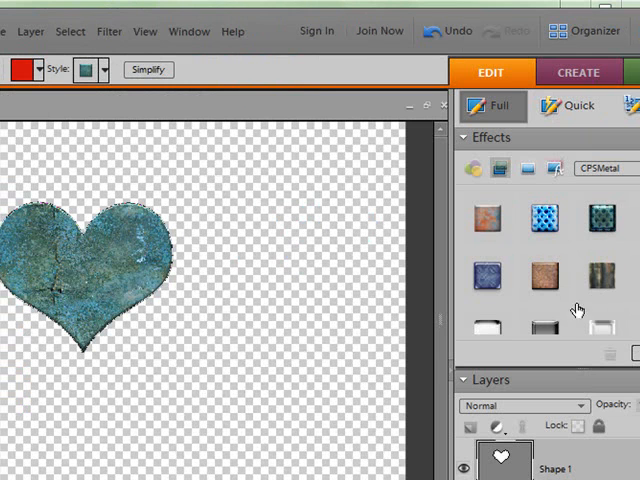